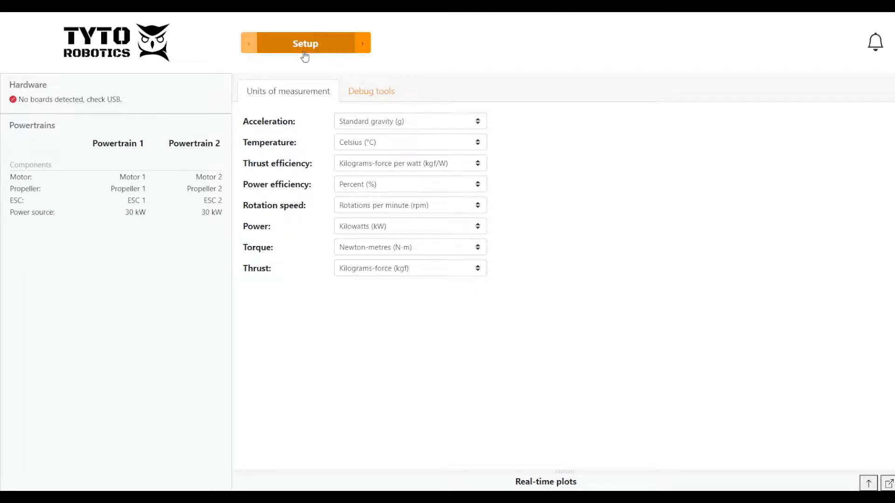
# Step: Set temperature to Fahrenheit and rotation speed to radians per second, then continue to Hardware
pyautogui.click(306, 43)
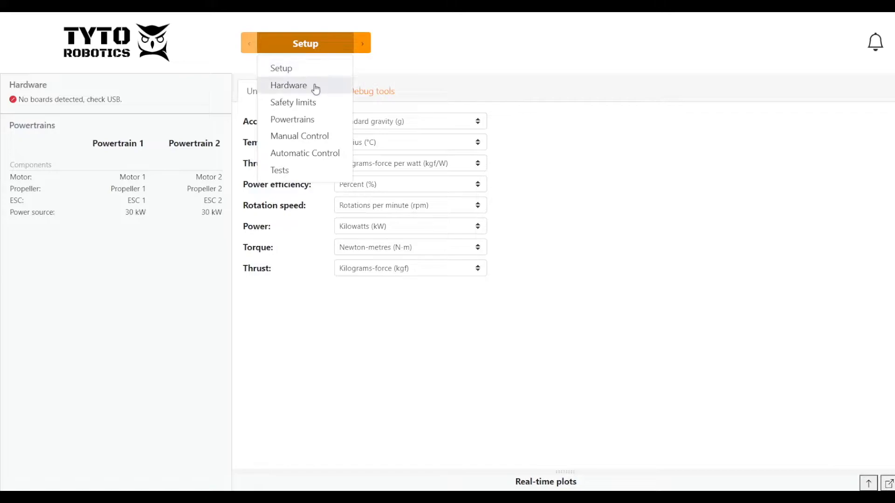
pyautogui.moveTo(324, 89)
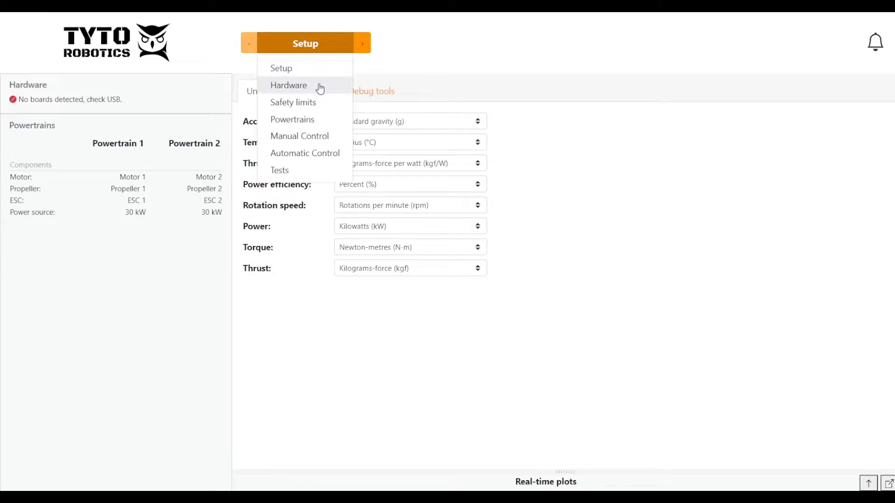
pyautogui.moveTo(323, 108)
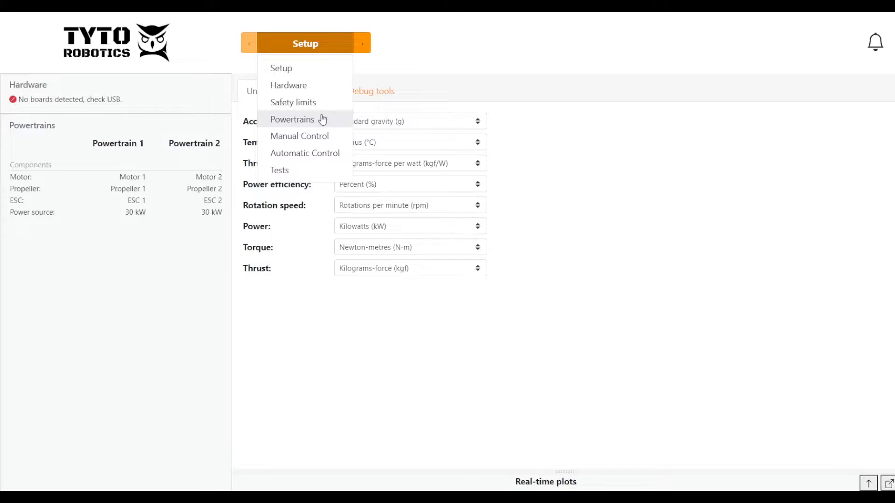
pyautogui.moveTo(316, 155)
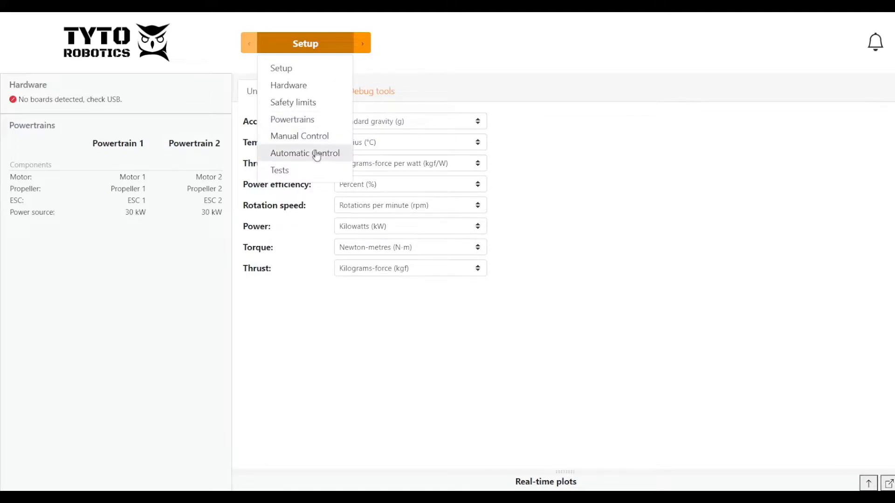
pyautogui.moveTo(300, 169)
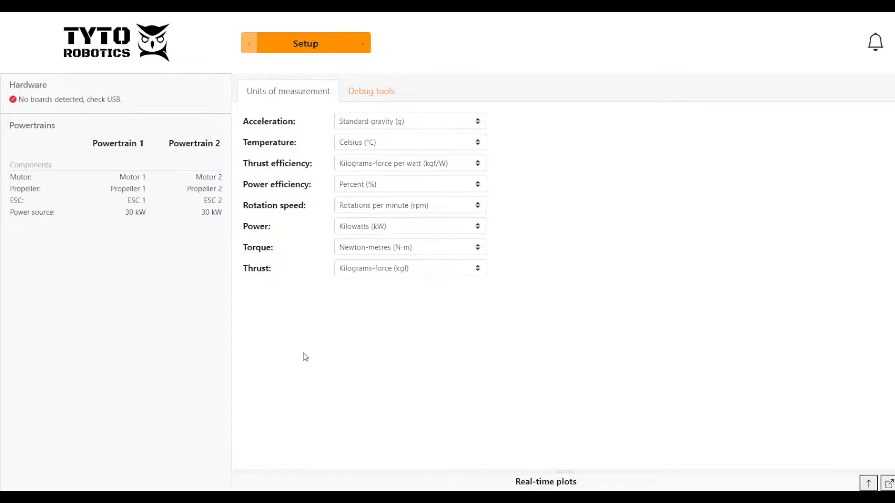
pyautogui.moveTo(498, 111)
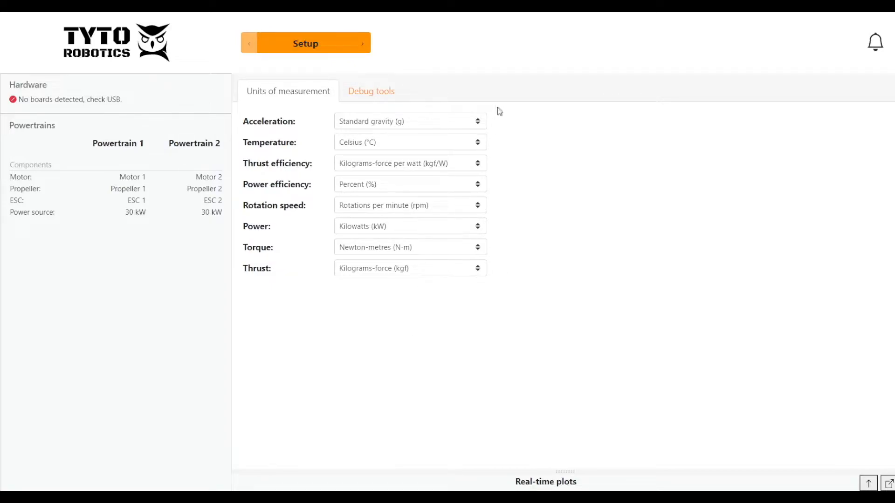
pyautogui.click(410, 141)
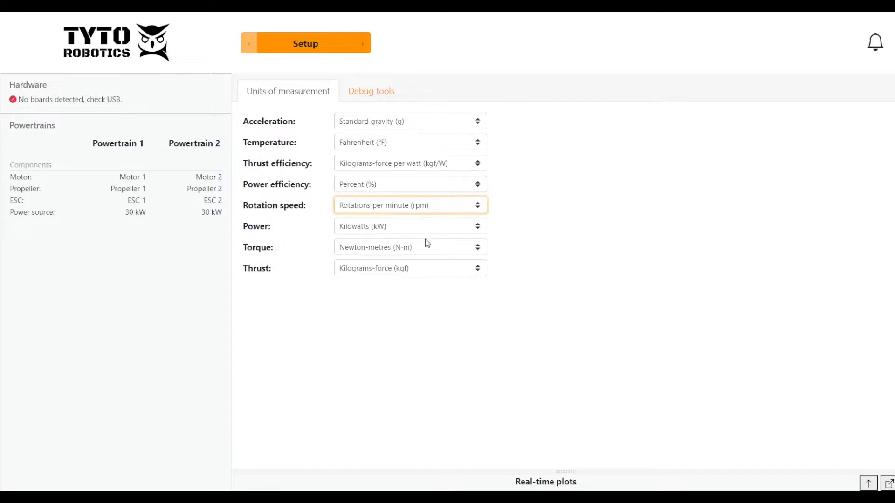
pyautogui.click(410, 205)
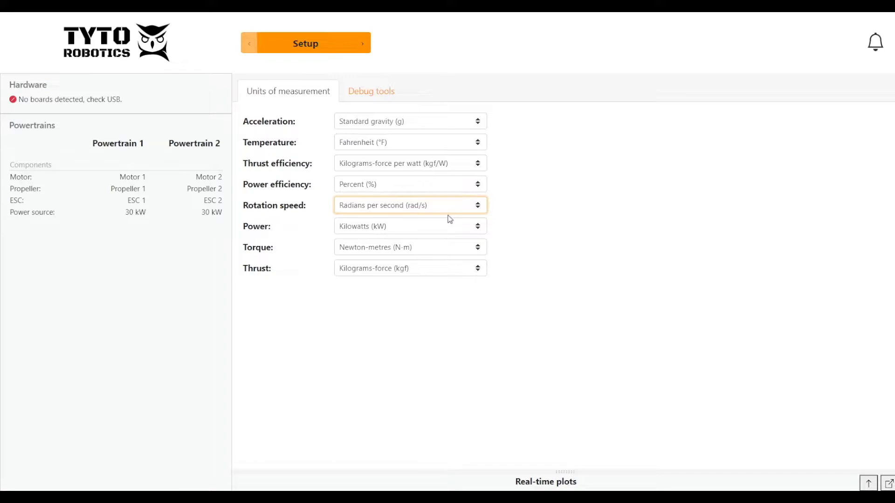
pyautogui.click(363, 43)
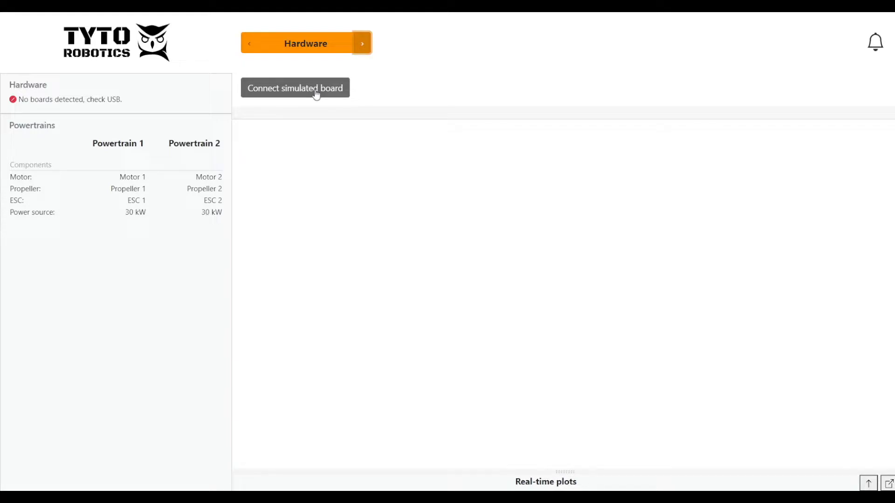
# Step: Connect a simulated board so the Sim2000 shows connected with live readings
pyautogui.click(295, 87)
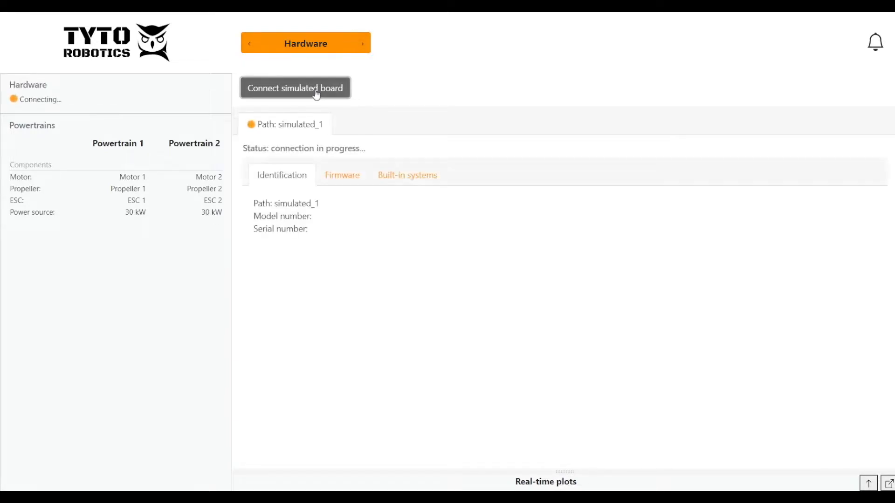
pyautogui.click(296, 88)
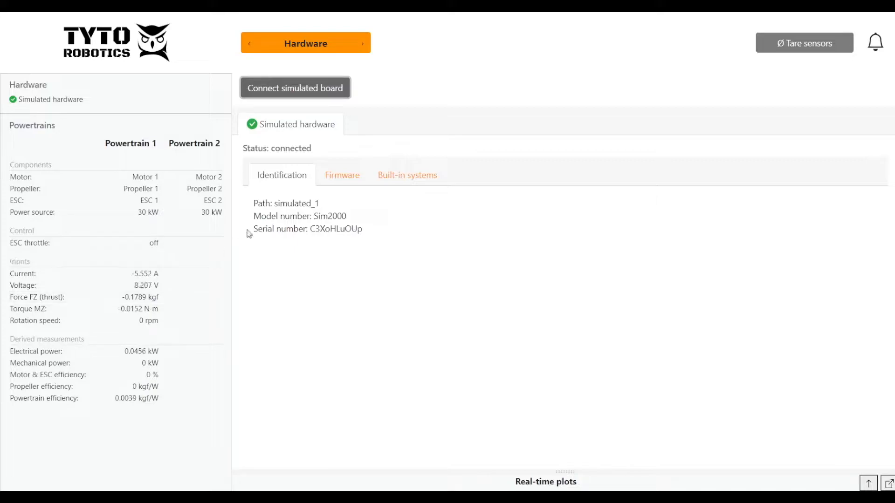
pyautogui.moveTo(373, 101)
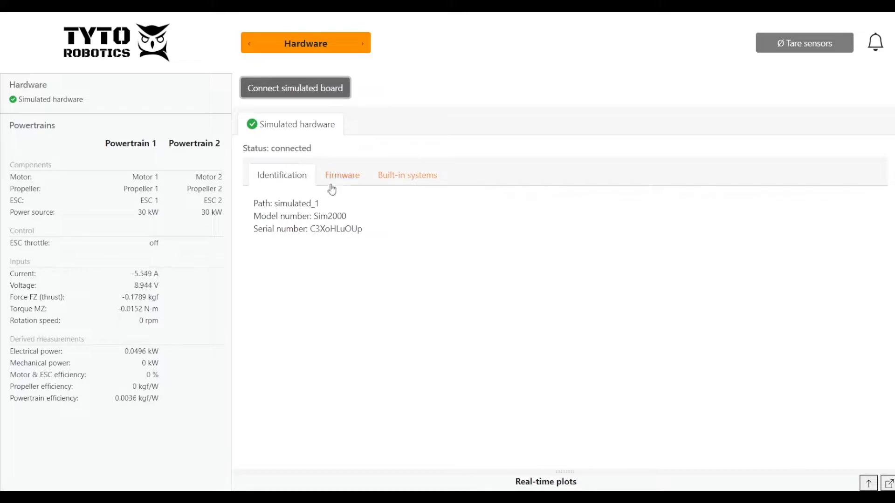
# Step: Check the board's firmware version, then view its built-in systems with sample rates and limits
pyautogui.click(342, 175)
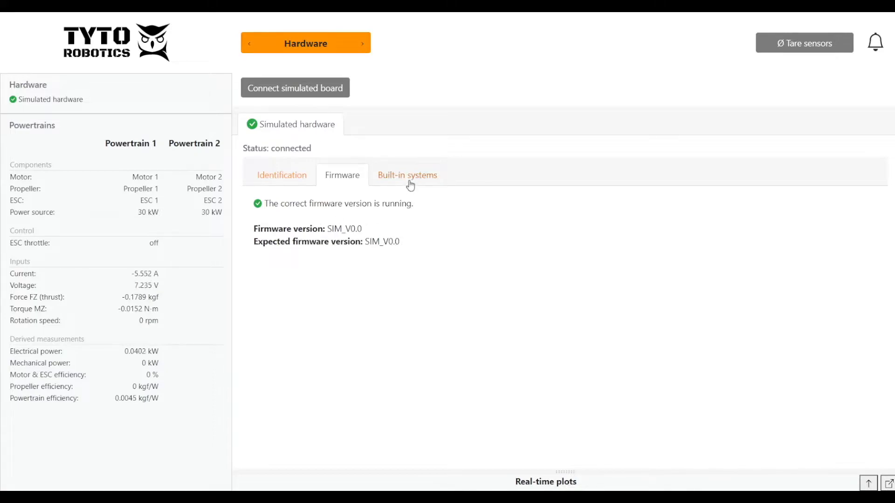
pyautogui.click(407, 174)
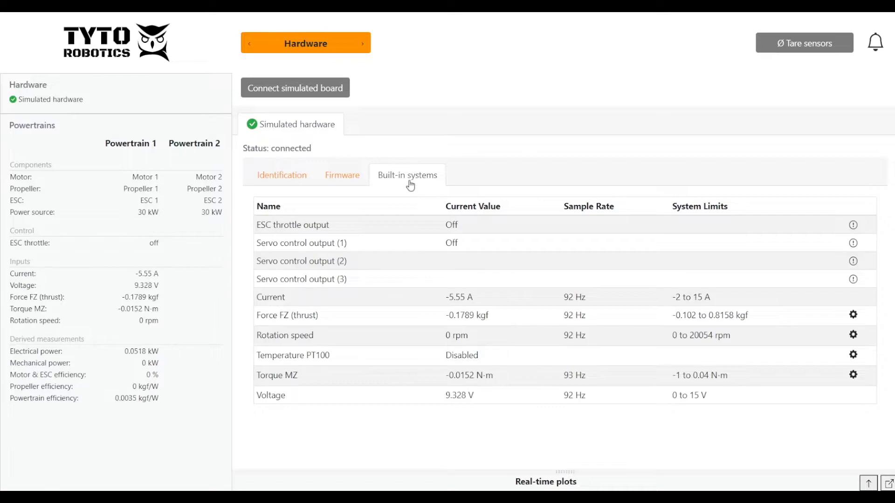
pyautogui.moveTo(355, 264)
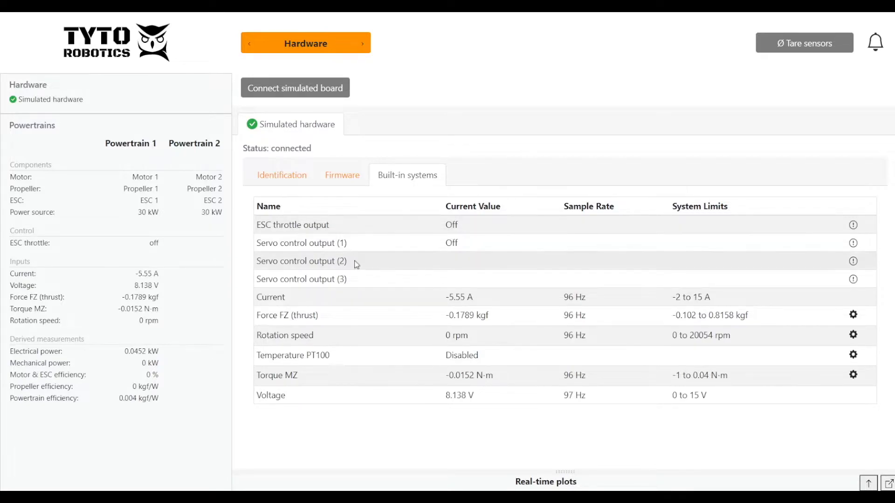
pyautogui.moveTo(395, 263)
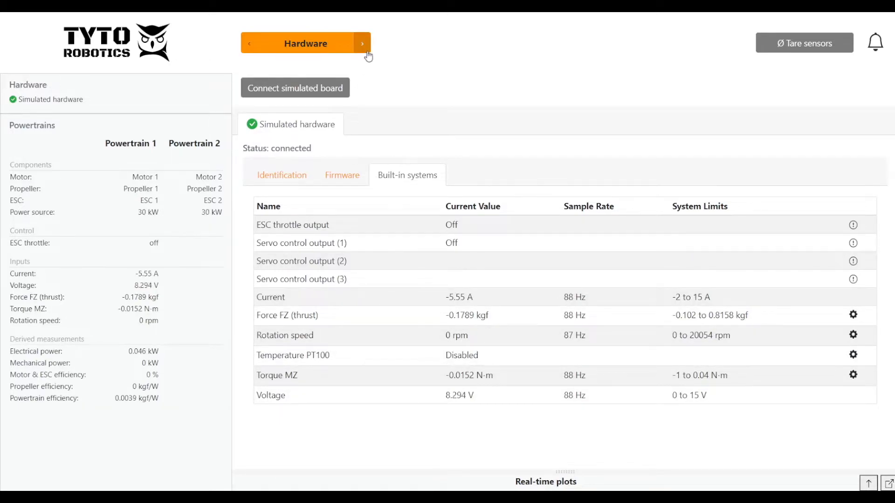
# Step: Go to the Safety limits page listing each sensor's cutoff minimum and maximum
pyautogui.click(363, 43)
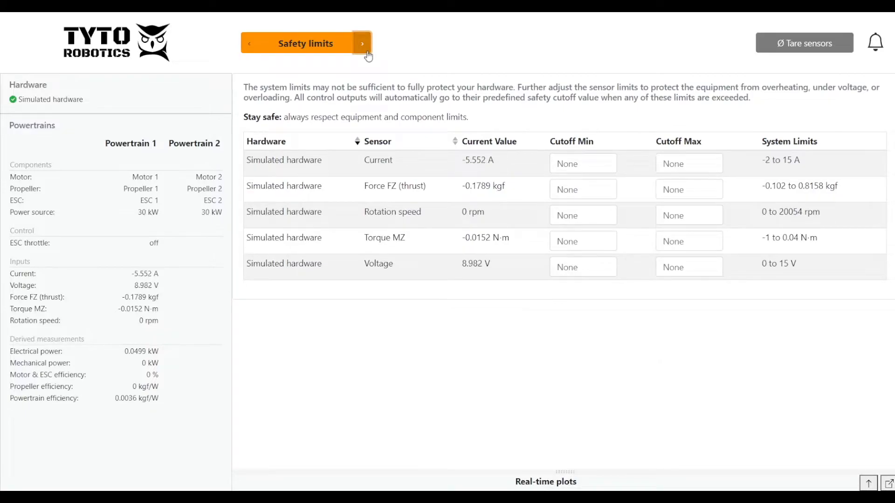
pyautogui.moveTo(388, 62)
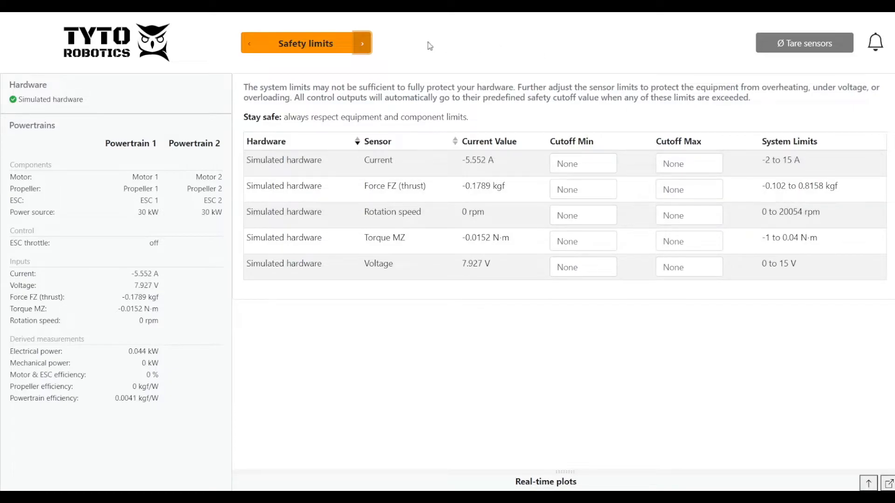
# Step: Go to the Powertrains page showing Motor 1, Propeller 1, ESC 1 and 30 kW
pyautogui.click(363, 43)
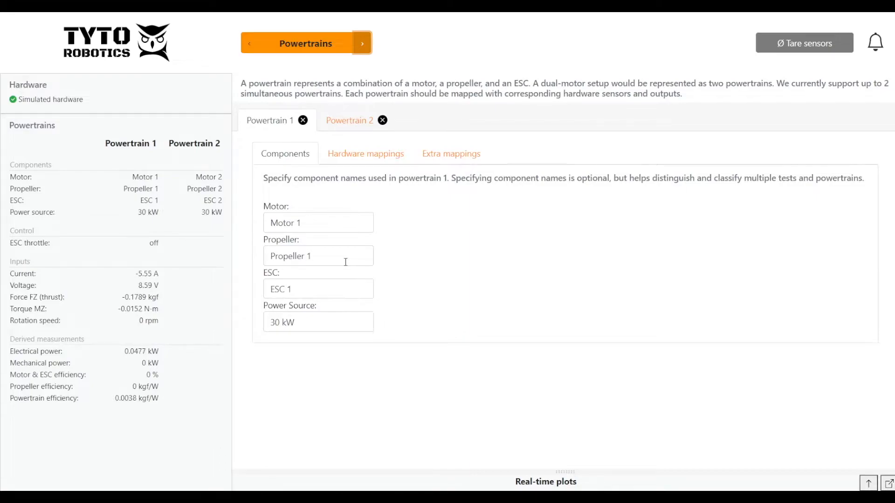
# Step: Go to Manual Control and title the data recorder 'Manual Control Test'
pyautogui.click(363, 43)
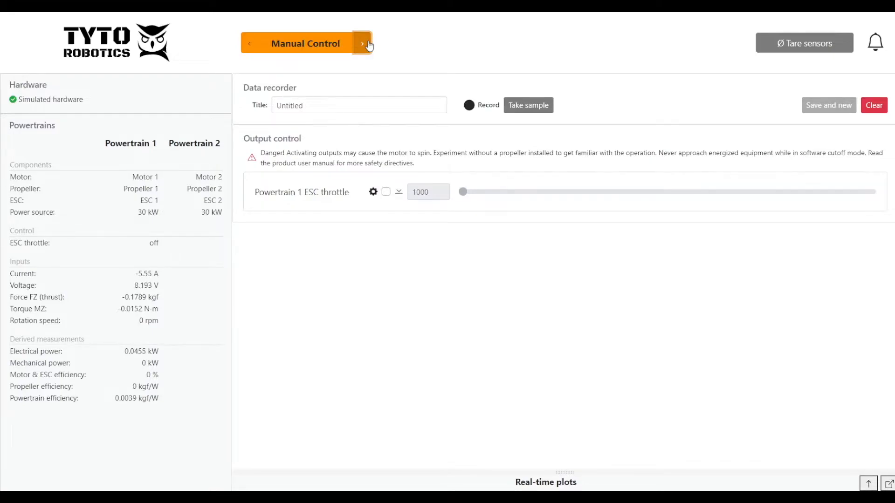
pyautogui.write('Manual Cont')
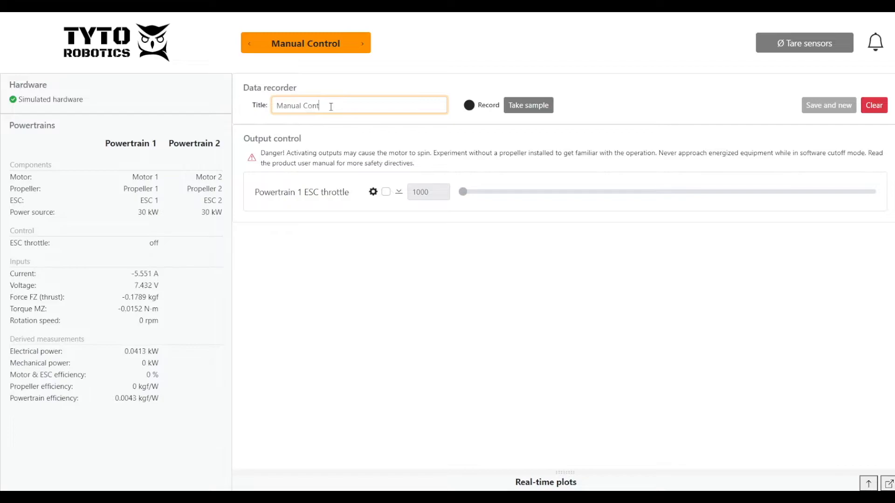
pyautogui.write('rol Test')
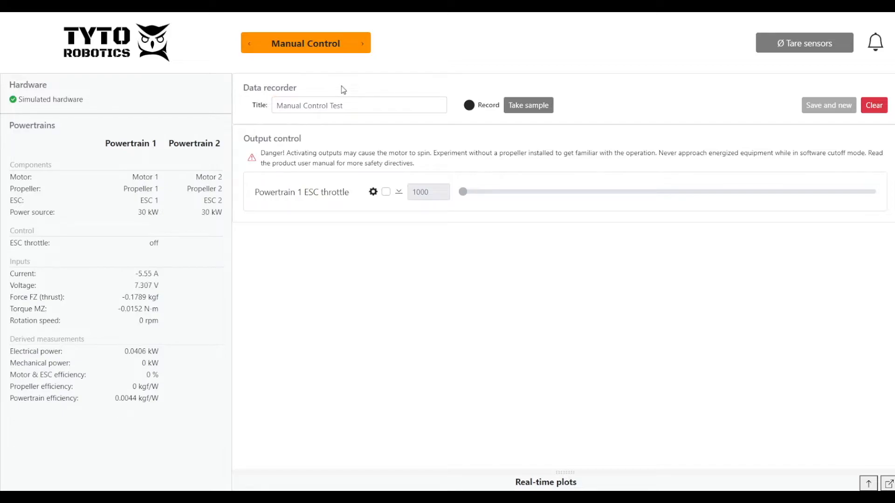
pyautogui.moveTo(469, 106)
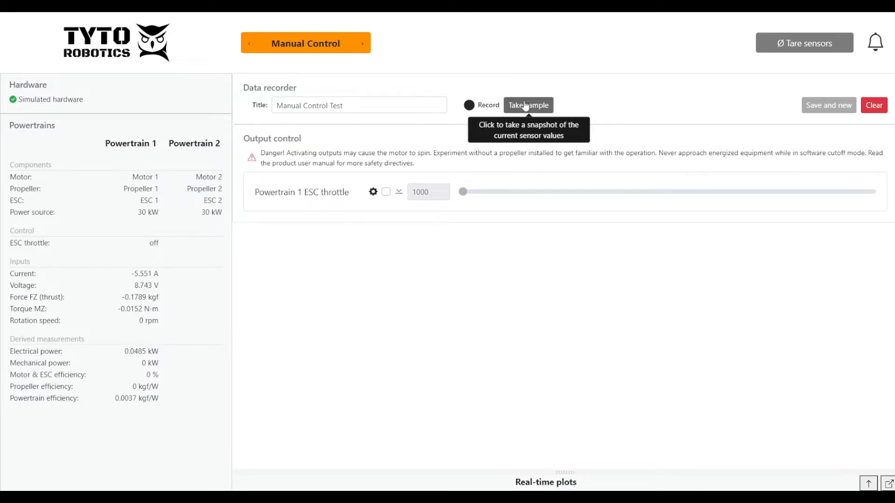
pyautogui.moveTo(392, 176)
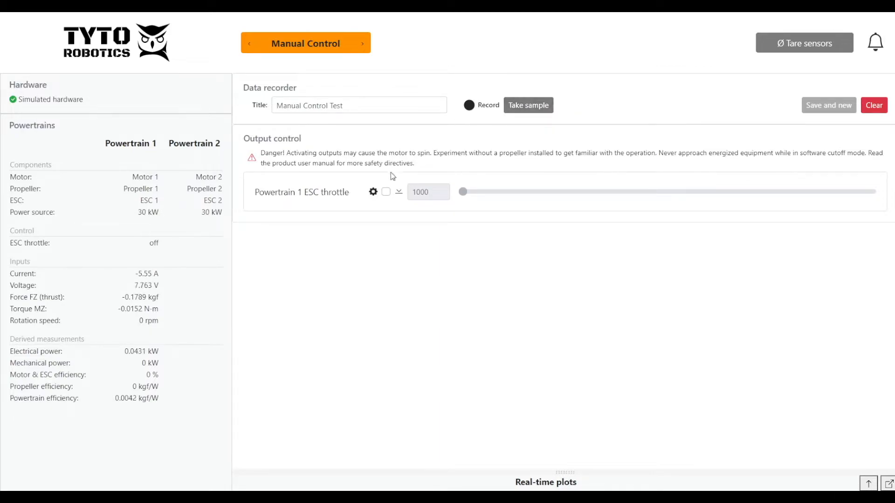
# Step: Activate Powertrain 1 ESC output at throttle 1300 and start recording
pyautogui.click(386, 191)
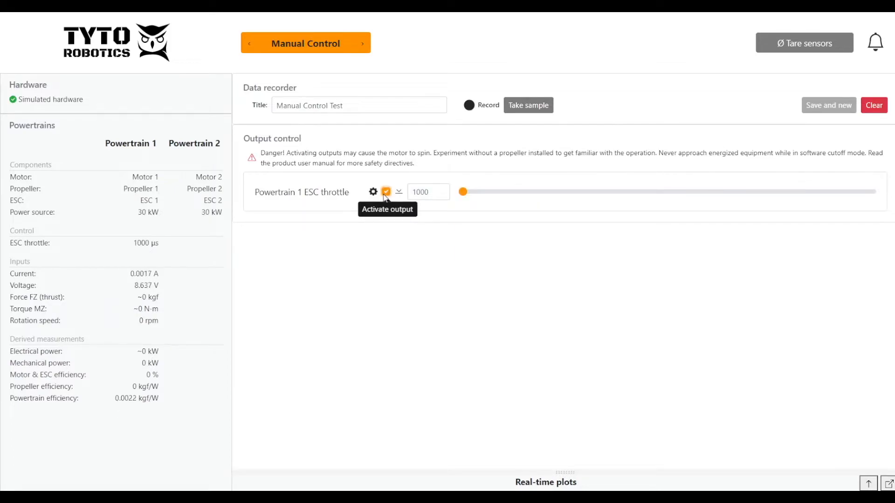
pyautogui.click(425, 192)
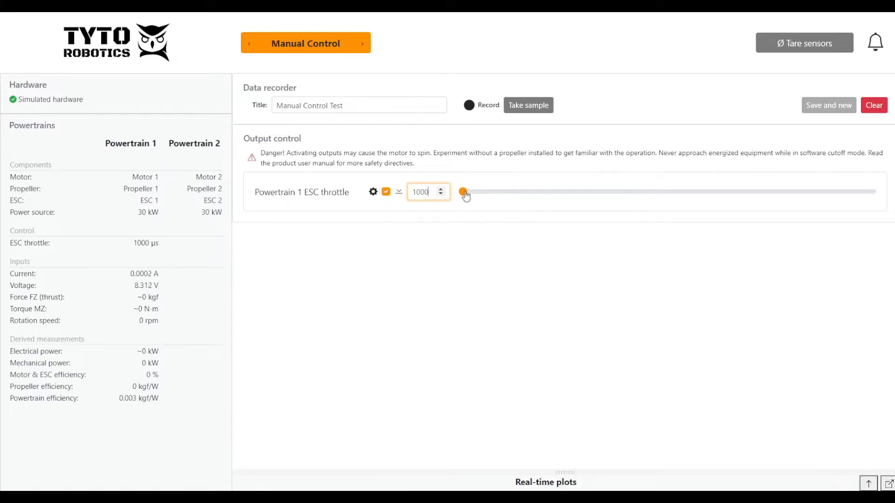
pyautogui.tripleClick(421, 192)
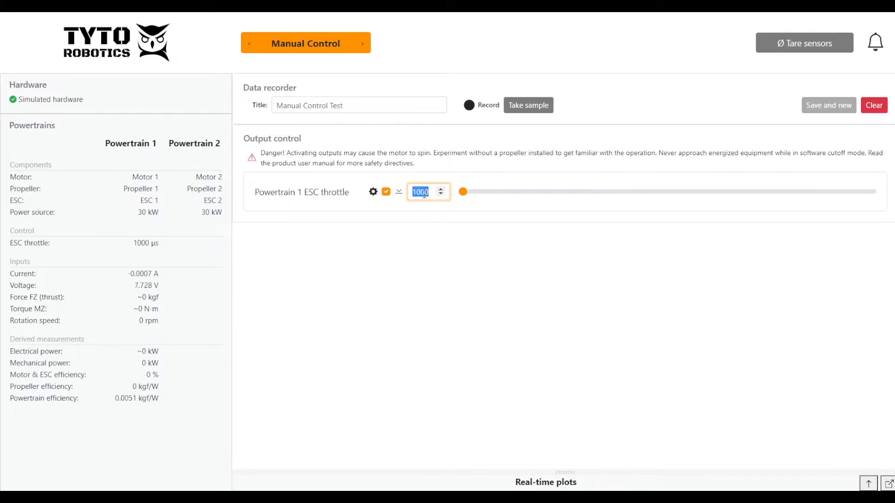
pyautogui.write('1300')
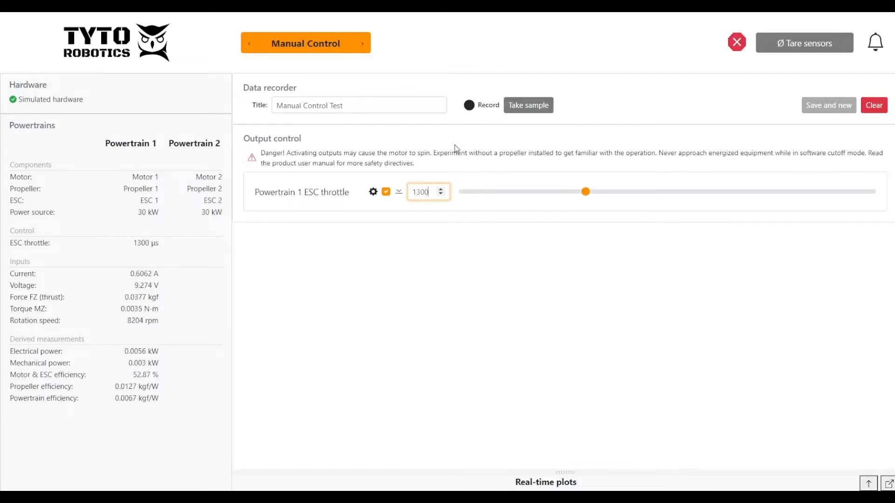
pyautogui.click(468, 105)
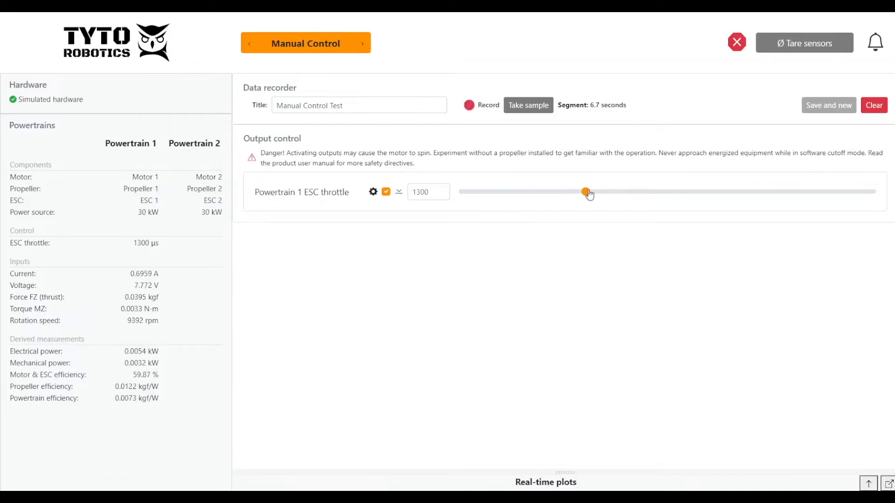
# Step: Sweep the throttle slider through about 1400, 1660, 1800, 1500, 1400 and 1670 while recording
pyautogui.moveTo(588, 192); pyautogui.dragTo(628, 192)
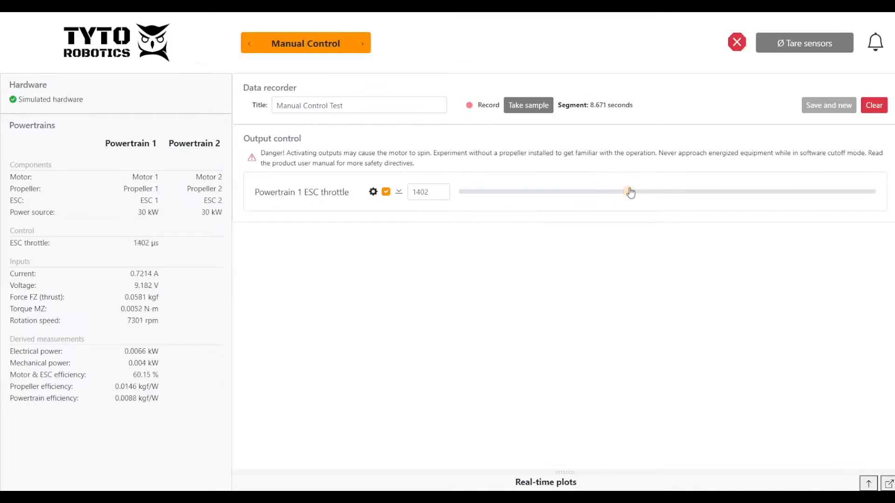
pyautogui.moveTo(631, 192); pyautogui.dragTo(734, 192)
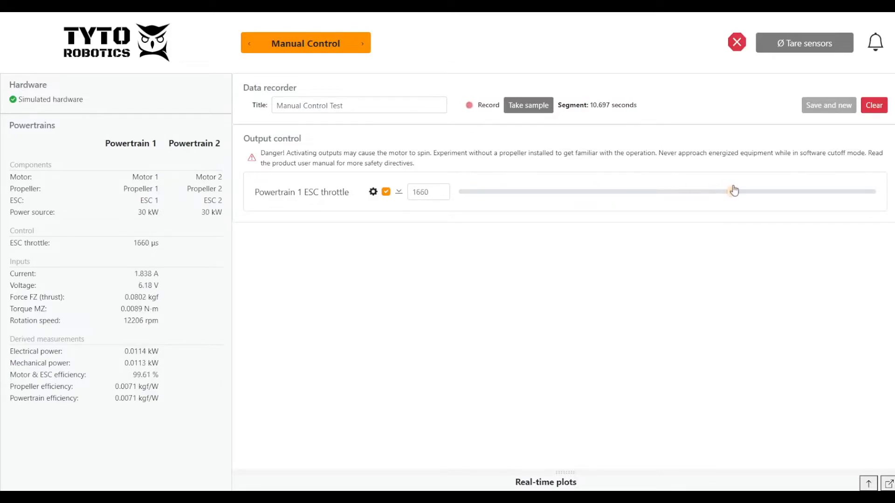
pyautogui.moveTo(734, 191); pyautogui.dragTo(782, 191)
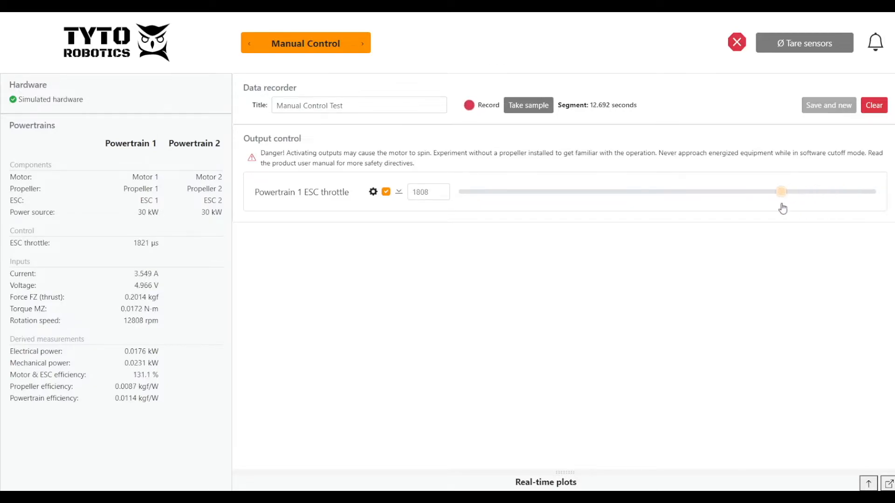
pyautogui.moveTo(782, 191); pyautogui.dragTo(643, 192)
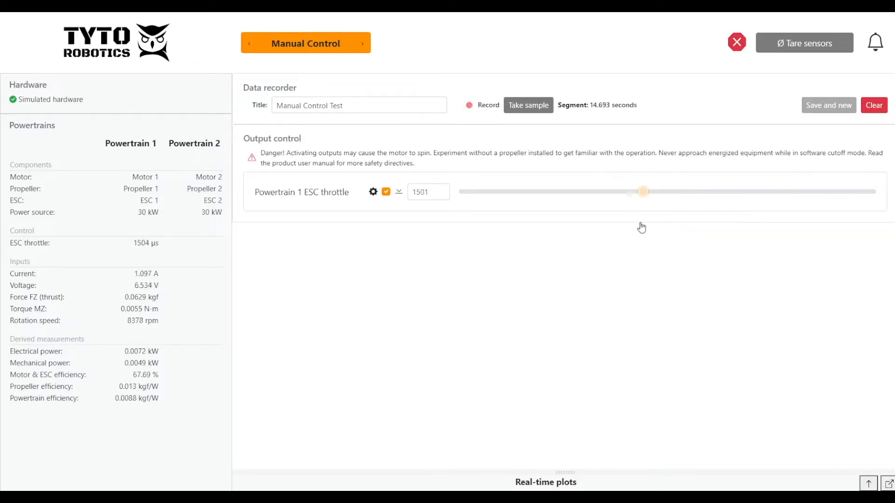
pyautogui.moveTo(643, 191); pyautogui.dragTo(632, 191)
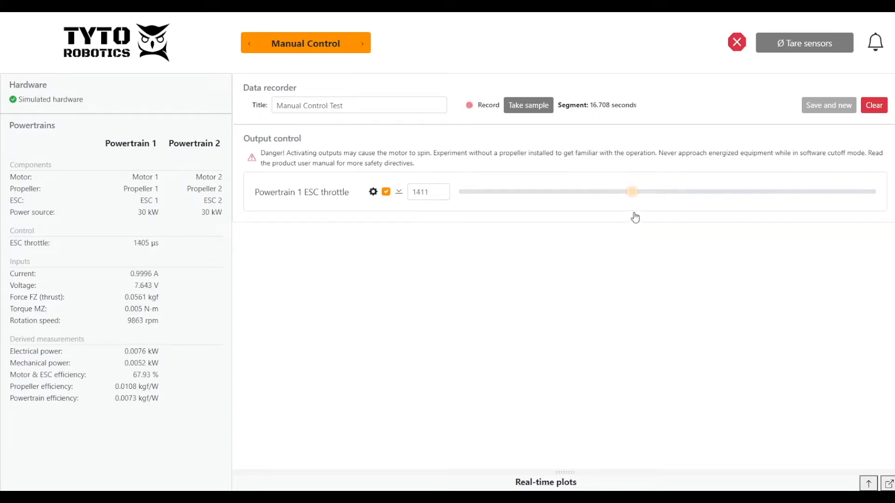
pyautogui.moveTo(632, 191); pyautogui.dragTo(737, 192)
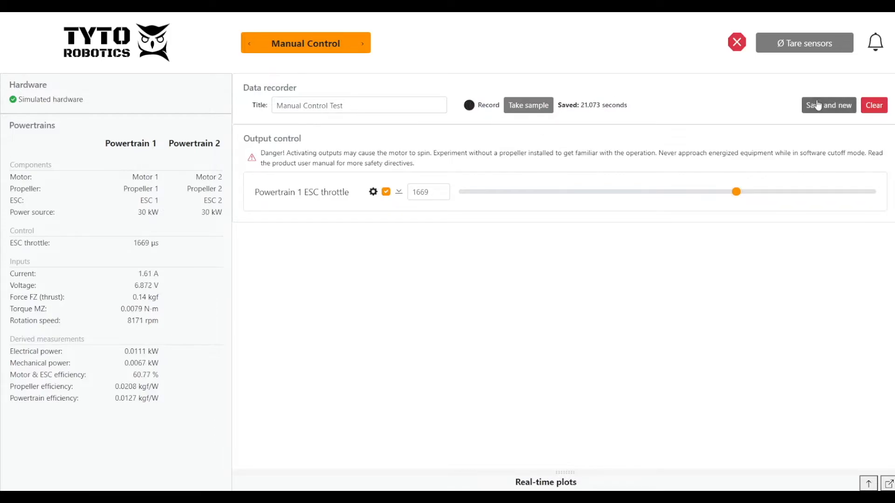
# Step: Save the recorded manual test and confirm, resetting to a fresh untitled test
pyautogui.click(828, 105)
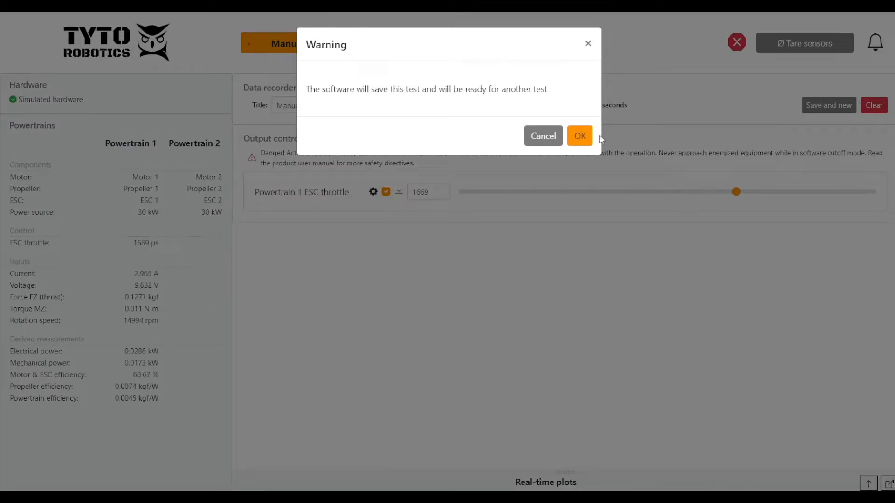
pyautogui.click(579, 136)
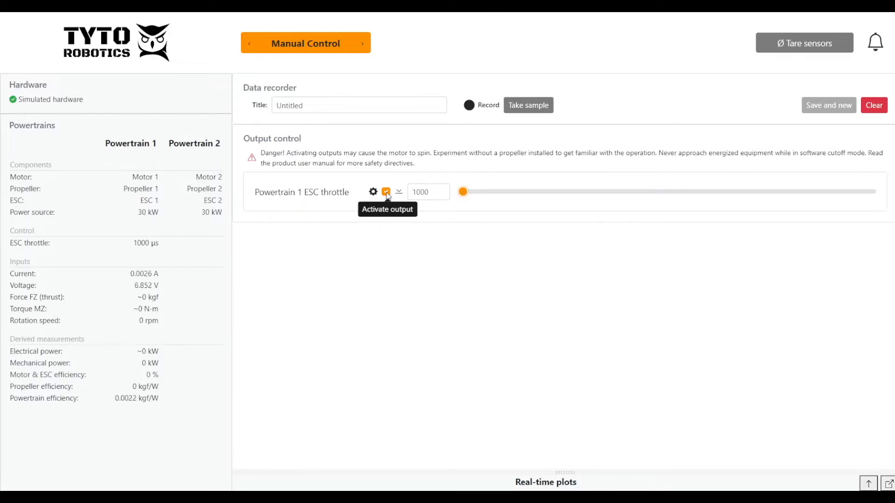
# Step: Switch to Automatic Control and bring up the Steps wizard's default sequence table
pyautogui.click(386, 191)
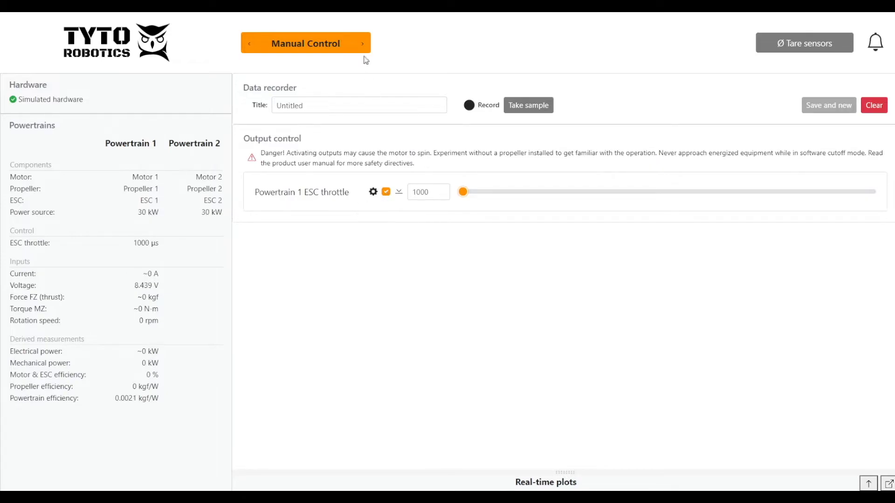
pyautogui.click(362, 43)
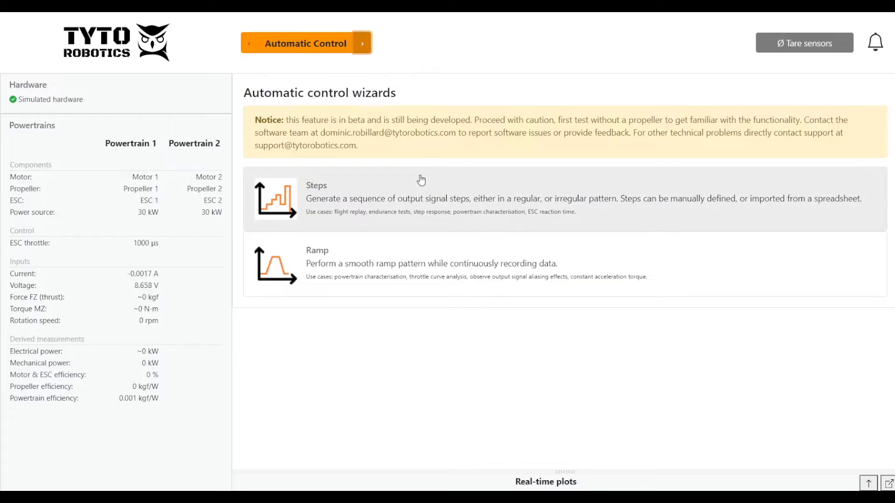
pyautogui.moveTo(403, 251)
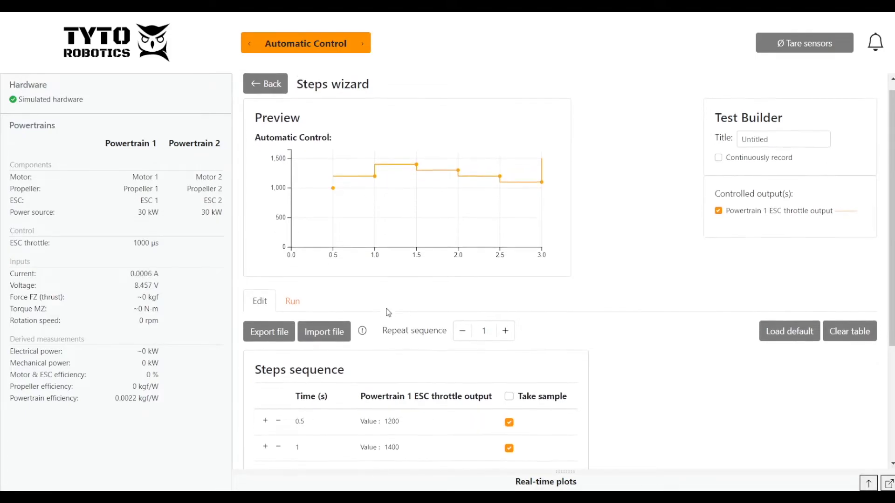
pyautogui.scroll(-3)
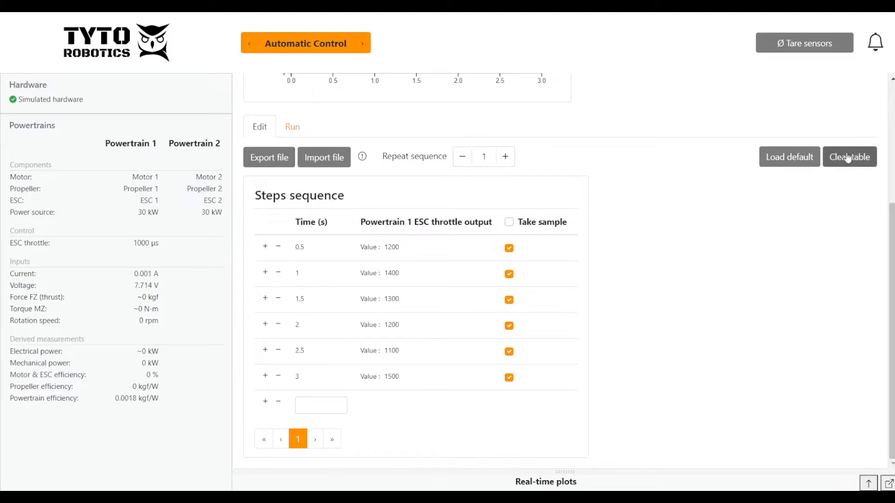
pyautogui.click(849, 156)
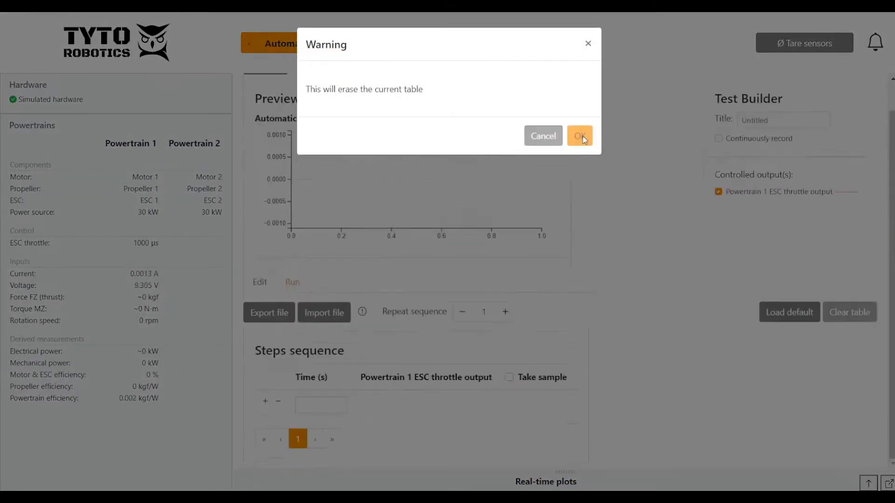
pyautogui.click(579, 136)
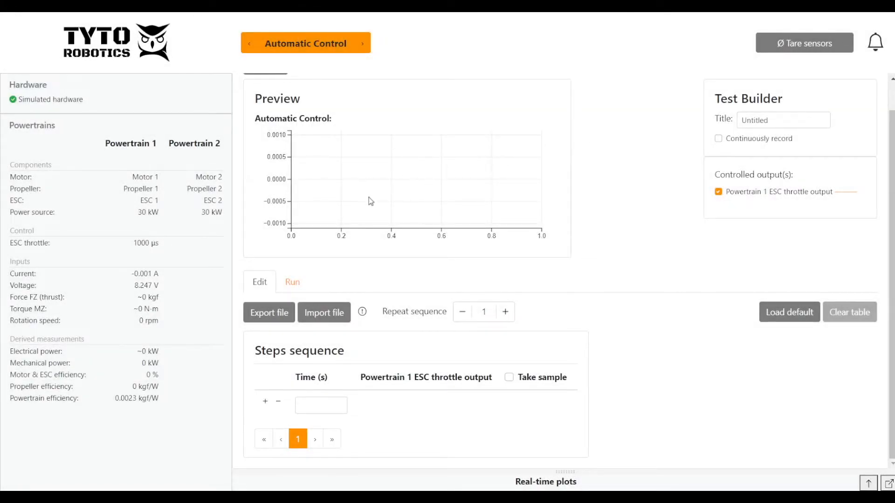
pyautogui.click(320, 406)
pyautogui.write('1500')
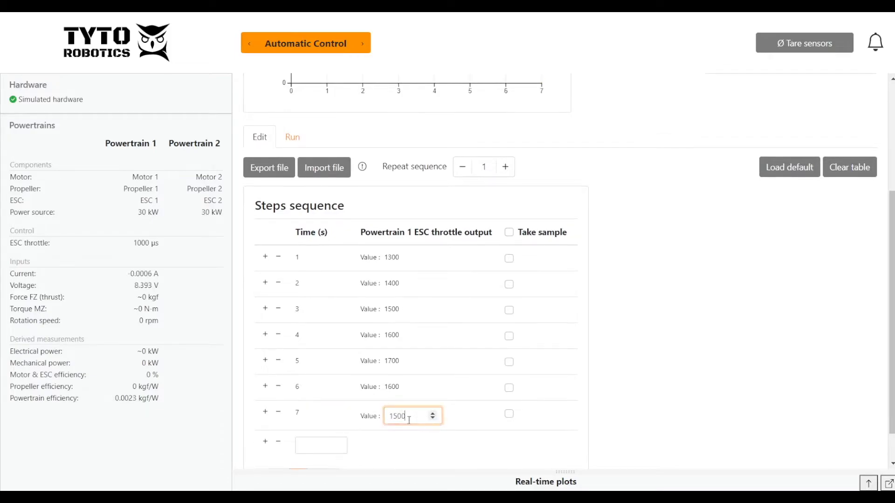
pyautogui.write('1300')
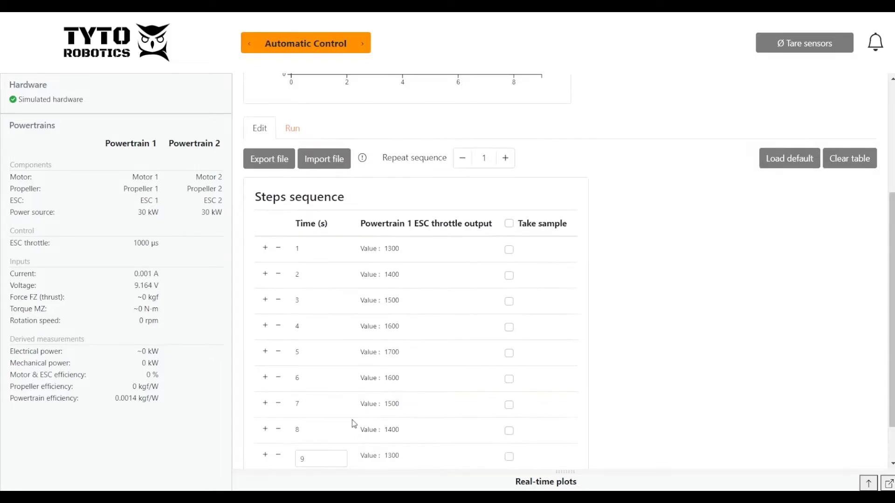
# Step: Take a sample at every step and raise the sequence repeat count to 5
pyautogui.click(509, 223)
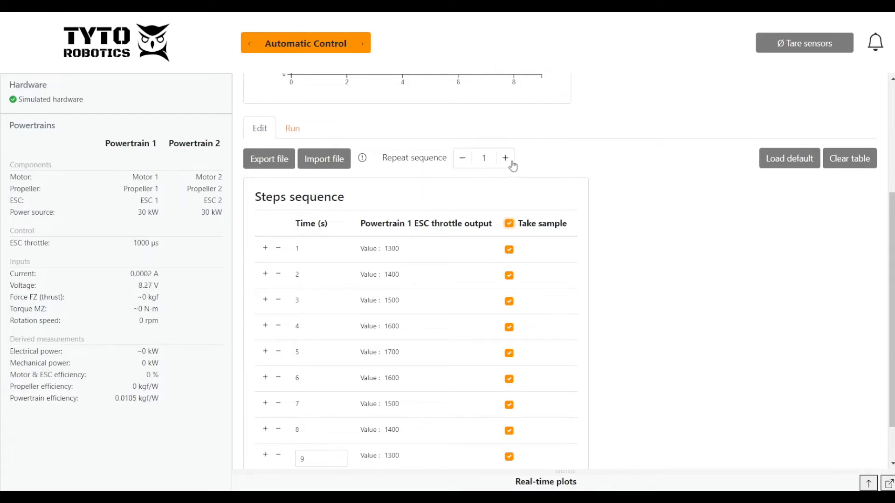
pyautogui.click(504, 158)
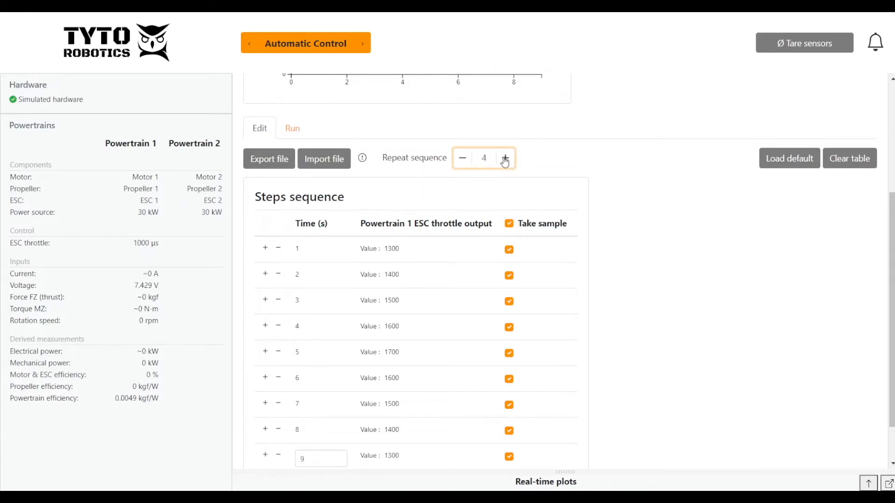
pyautogui.click(504, 159)
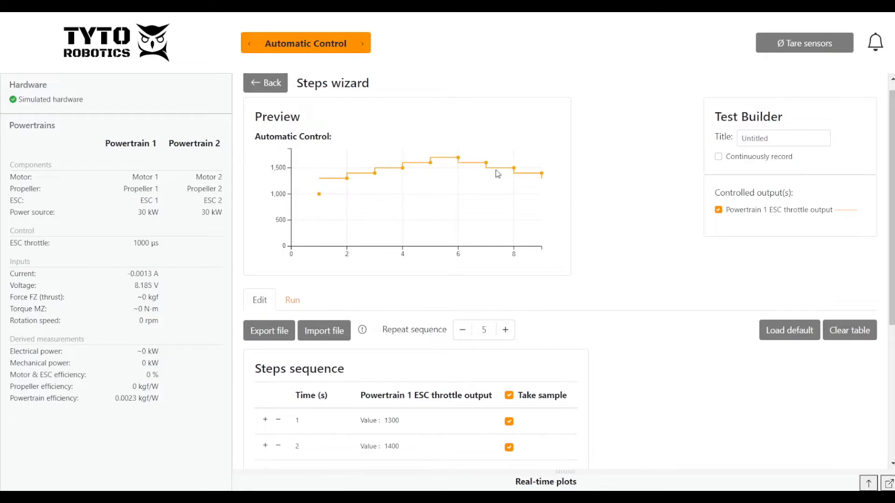
# Step: Title the test 'Automated Control Test' and move to its Run page
pyautogui.click(783, 141)
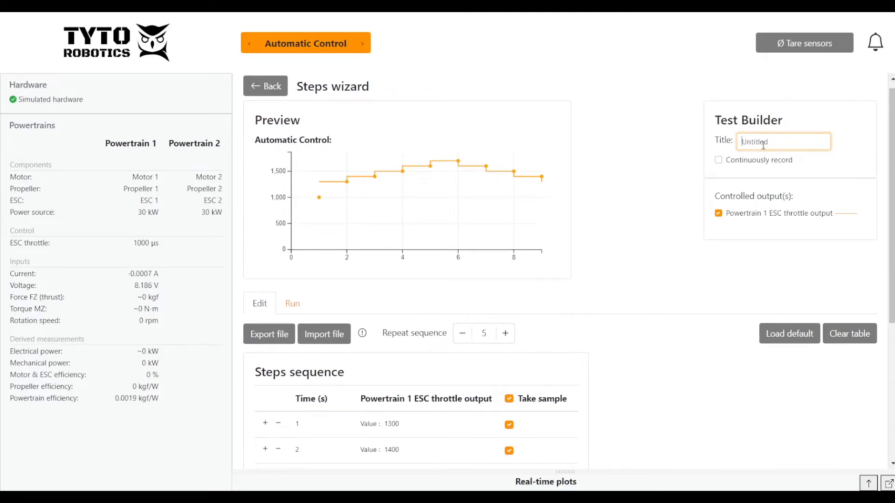
pyautogui.write('Automated Control Test')
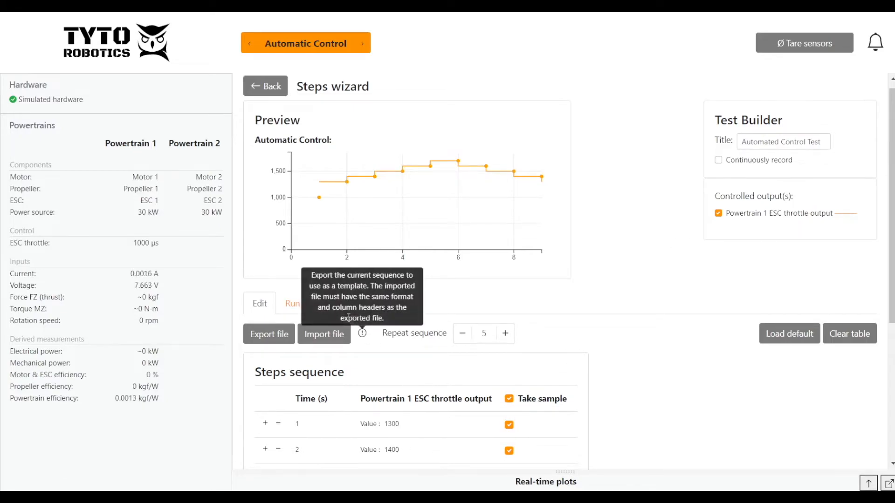
pyautogui.click(292, 302)
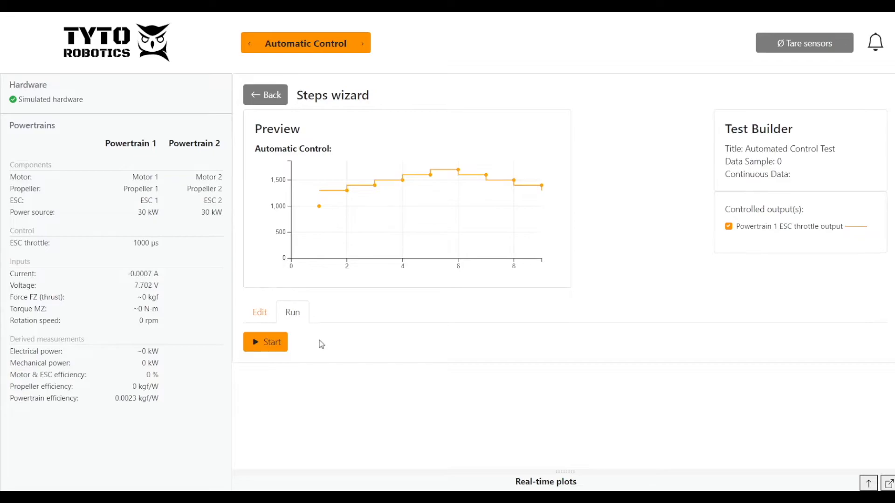
# Step: Start the automated step sequence and let it run until the save prompt appears
pyautogui.click(264, 342)
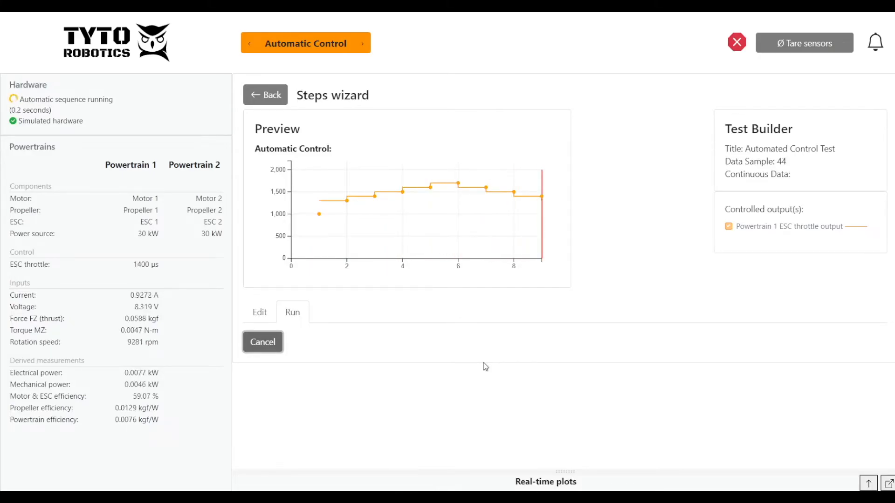
pyautogui.click(263, 342)
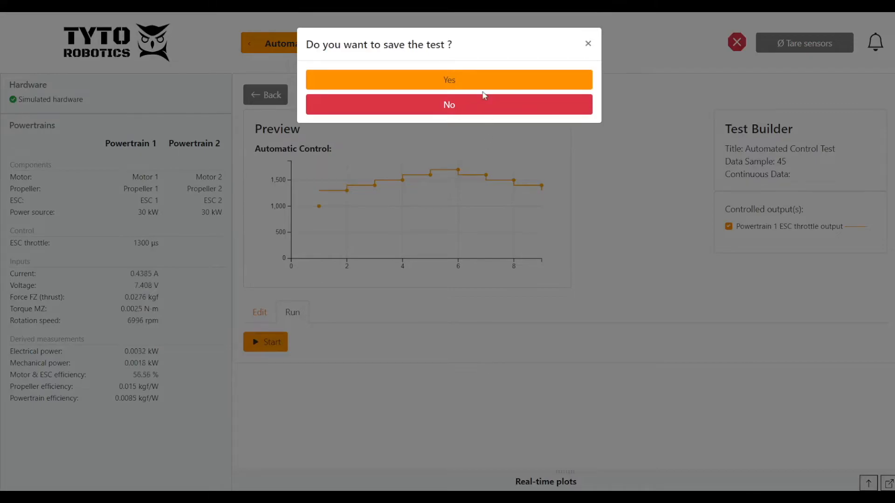
# Step: Confirm saving the completed test so its results record opens
pyautogui.click(448, 104)
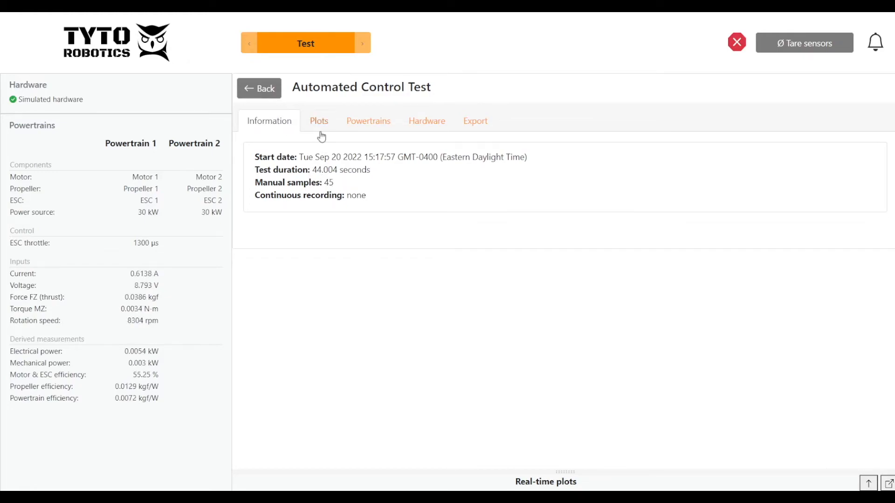
# Step: Scroll through all the test's measurement plots, then show Powertrain 1's simulated hardware mapping
pyautogui.click(319, 120)
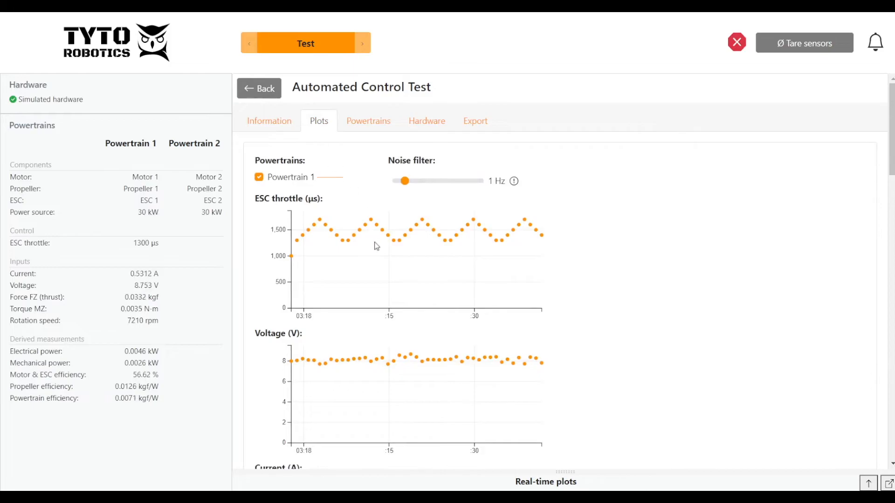
pyautogui.scroll(-3)
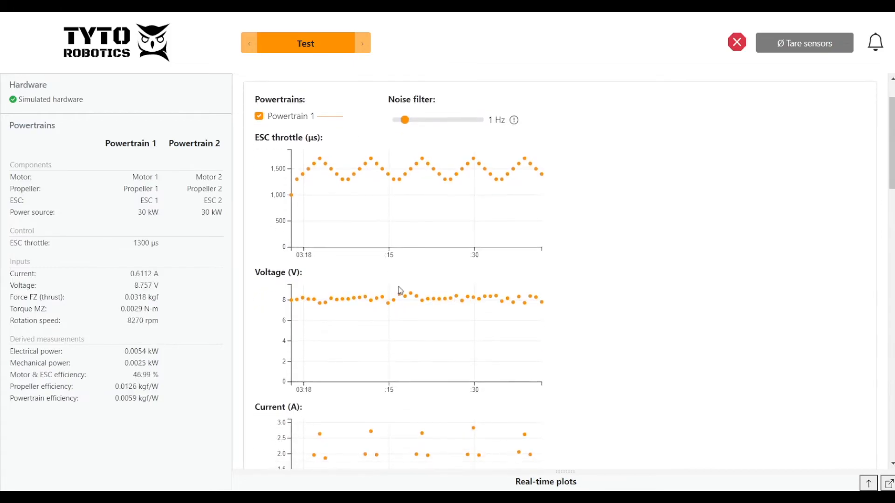
pyautogui.scroll(-3)
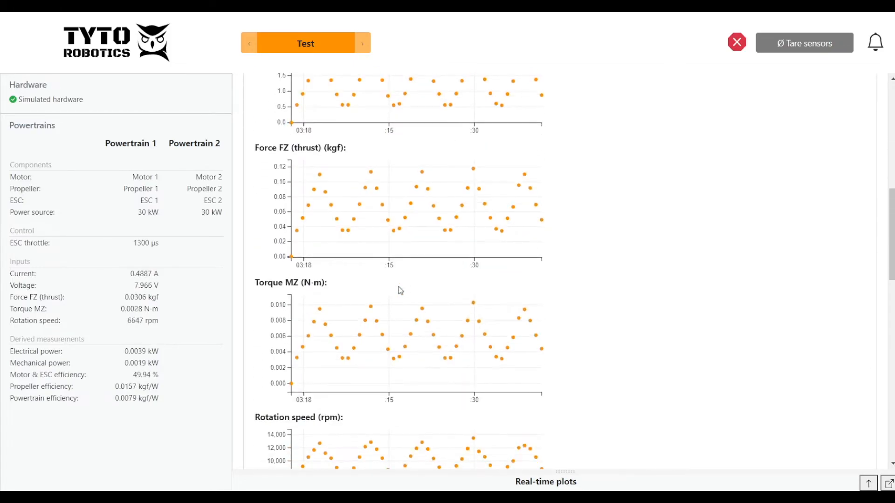
pyautogui.scroll(-3)
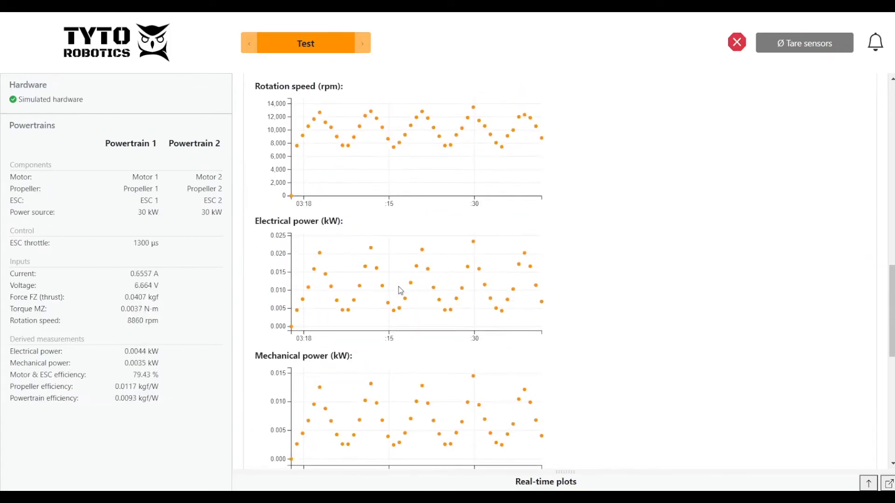
pyautogui.scroll(-3)
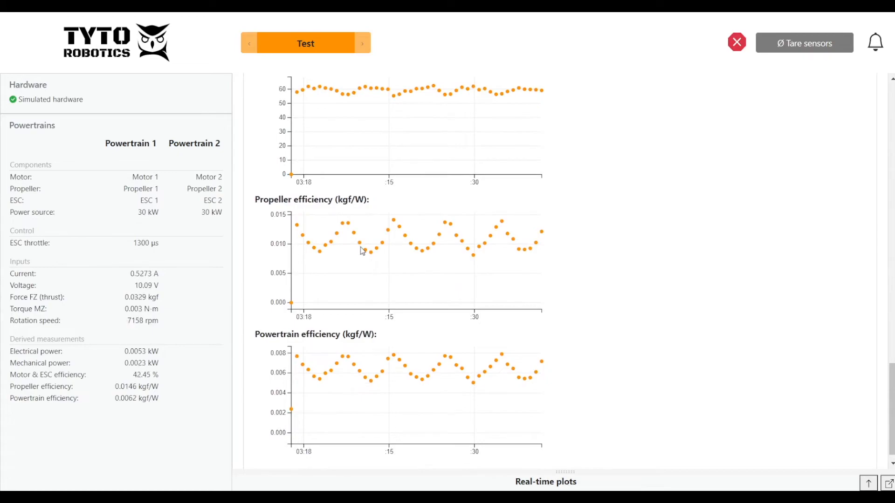
pyautogui.scroll(-3)
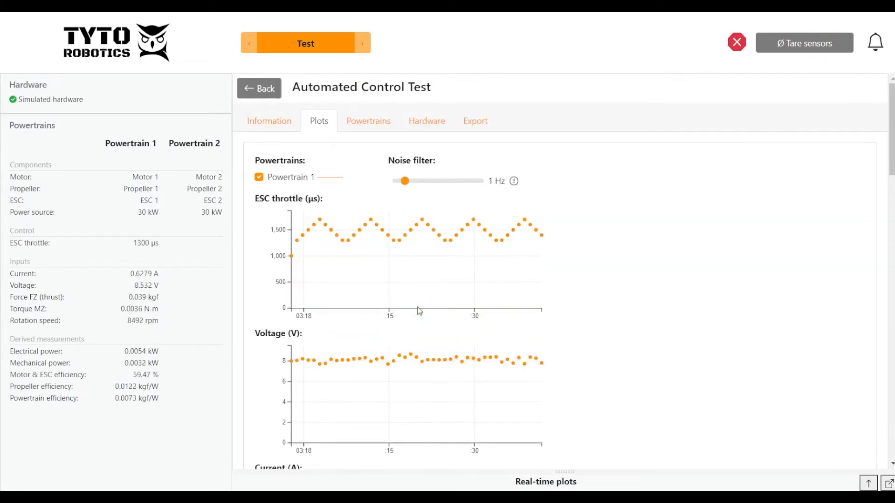
pyautogui.click(368, 120)
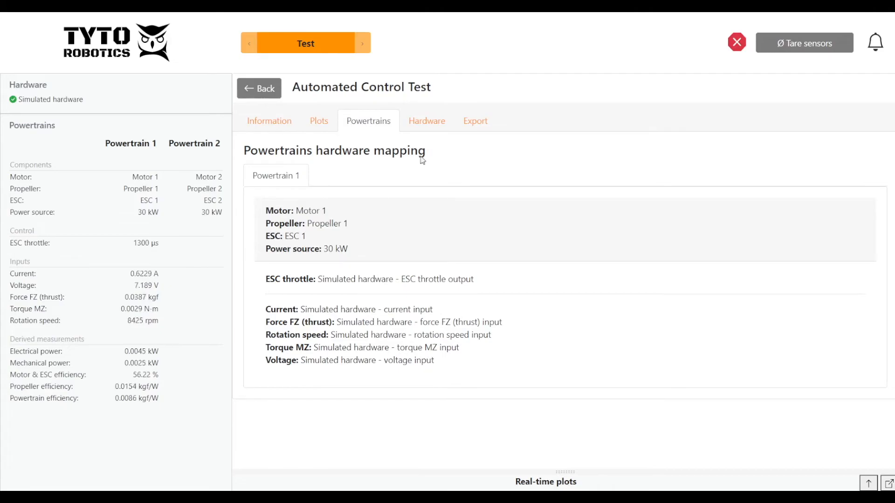
# Step: Export the automated test's manual samples to CSV and return to the tests list for Manual Control Test
pyautogui.click(474, 120)
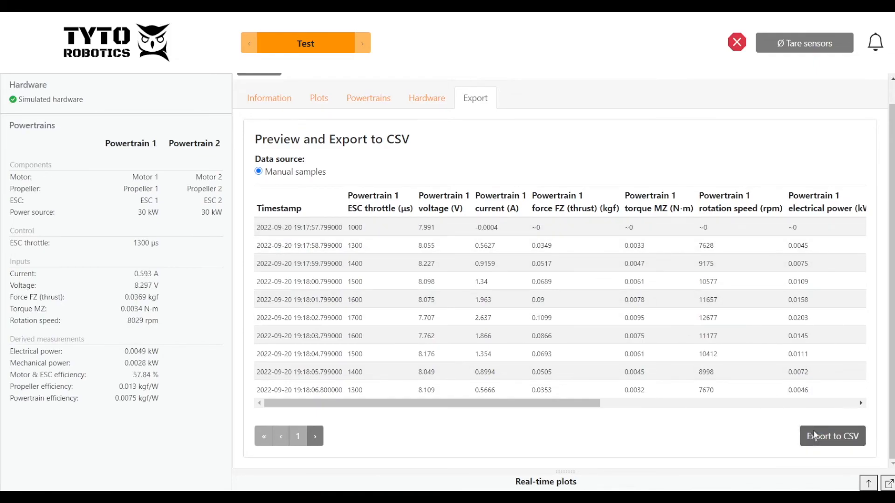
pyautogui.click(832, 436)
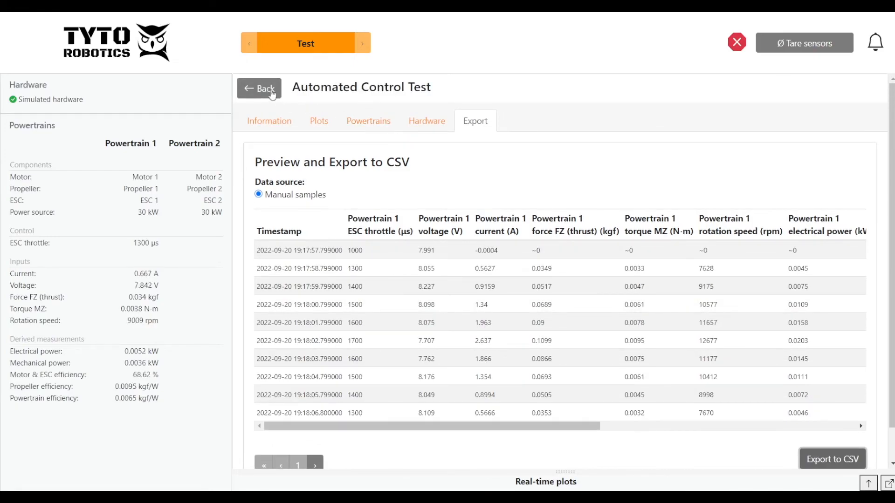
pyautogui.click(258, 88)
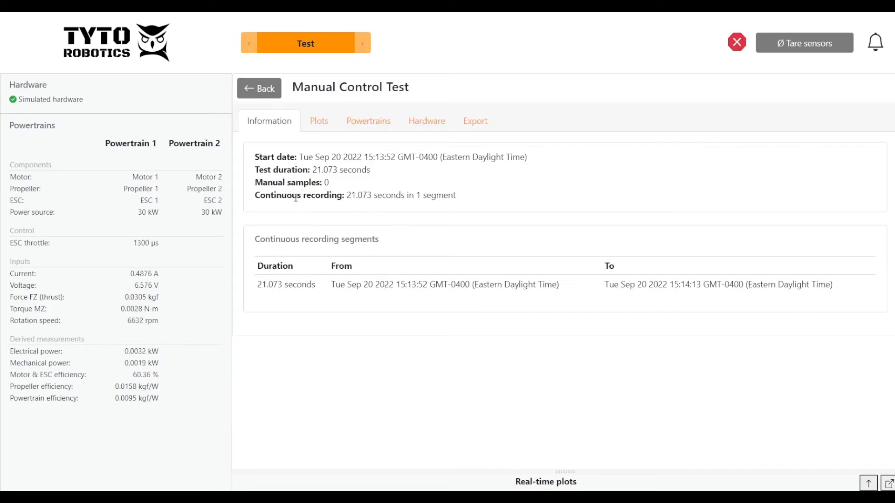
# Step: Export the Manual Control Test's continuous data to CSV at Full resolution
pyautogui.click(474, 120)
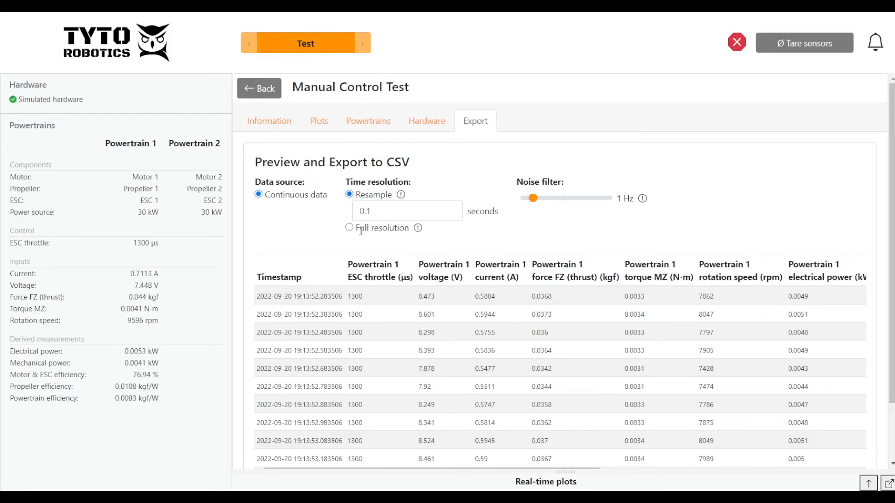
pyautogui.click(349, 227)
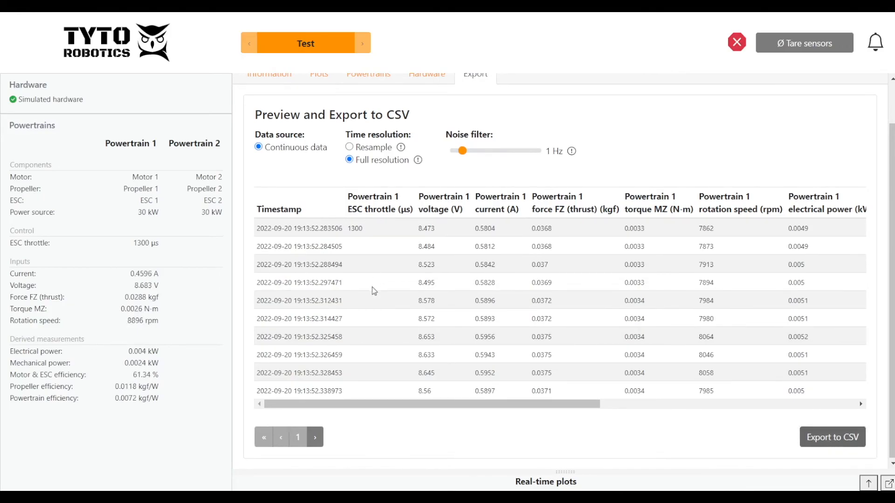
pyautogui.click(831, 436)
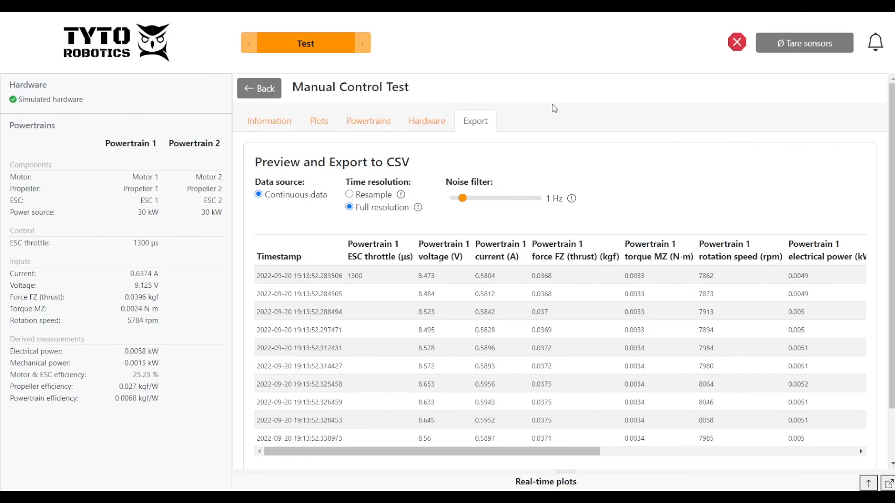
# Step: Switch to the Hardware page showing the connected Sim2000 board
pyautogui.click(306, 43)
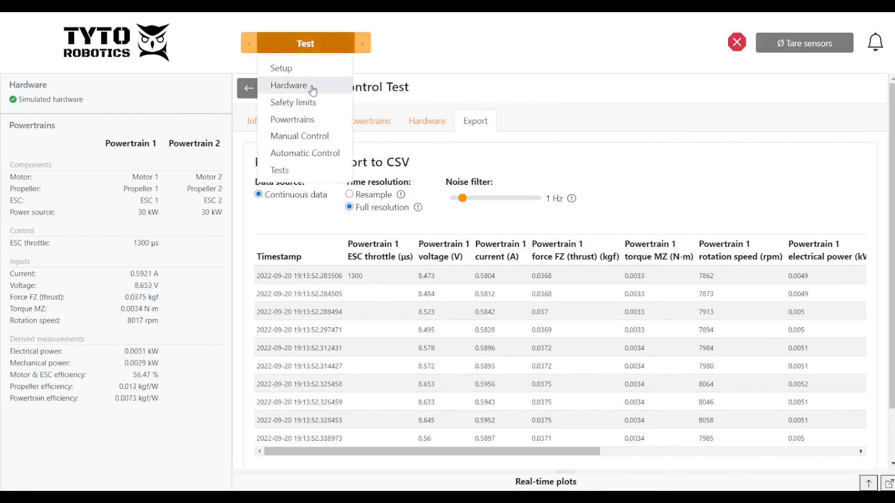
pyautogui.click(289, 85)
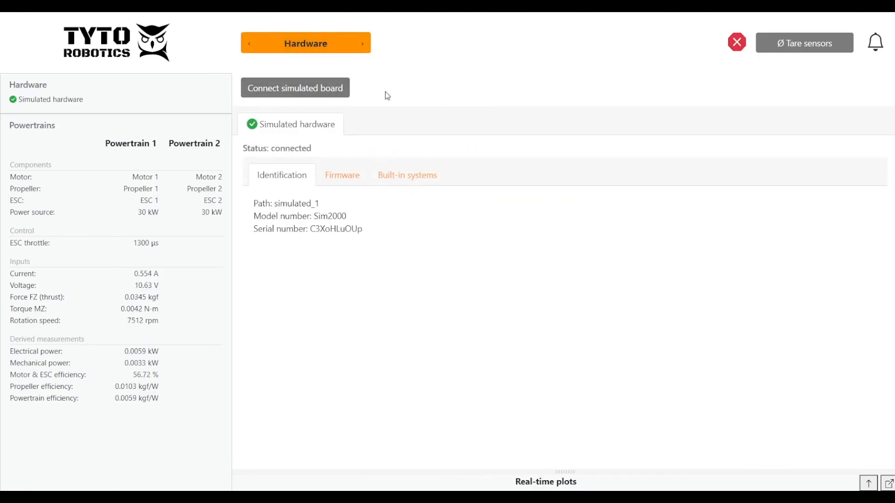